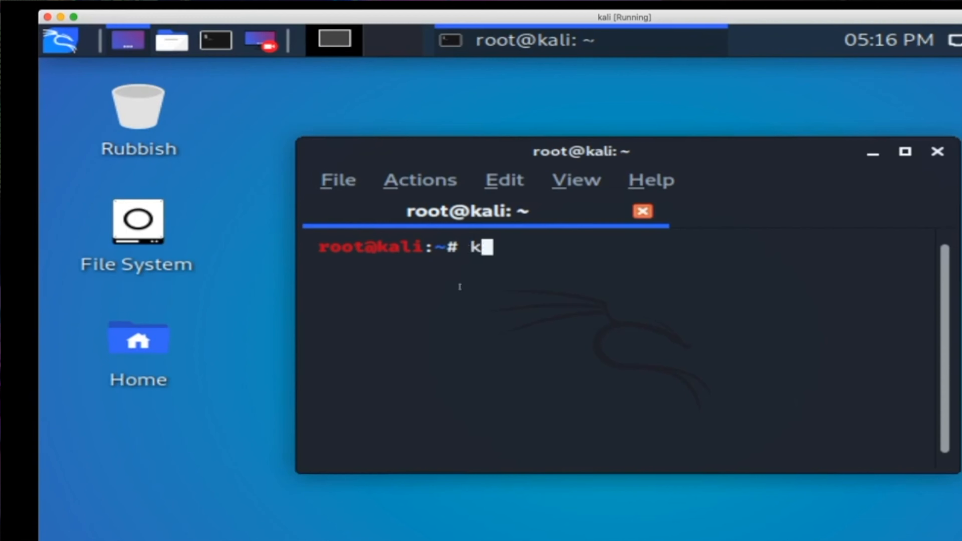
Step: Run kali-undercover as root to switch the desktop to the Windows 10-style theme
text(ali-)
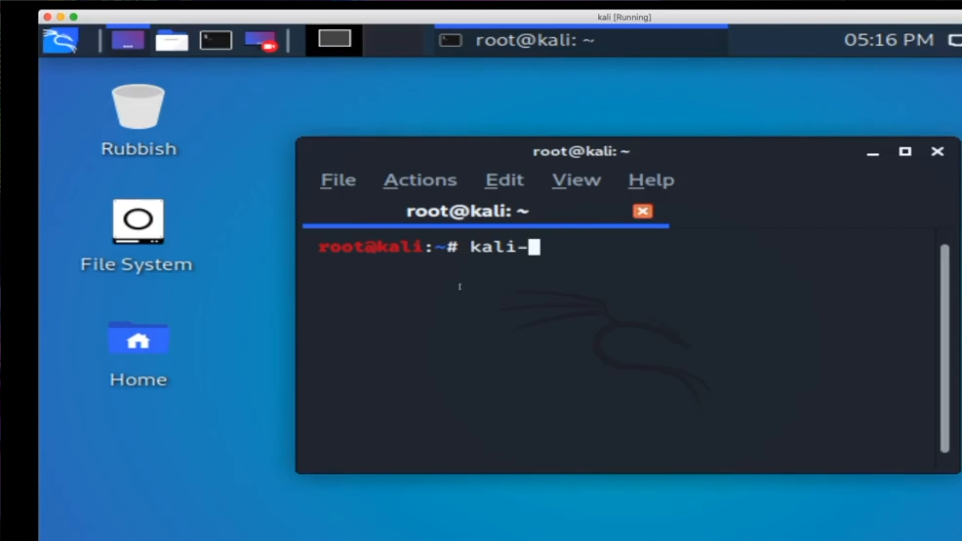
text(undercover)
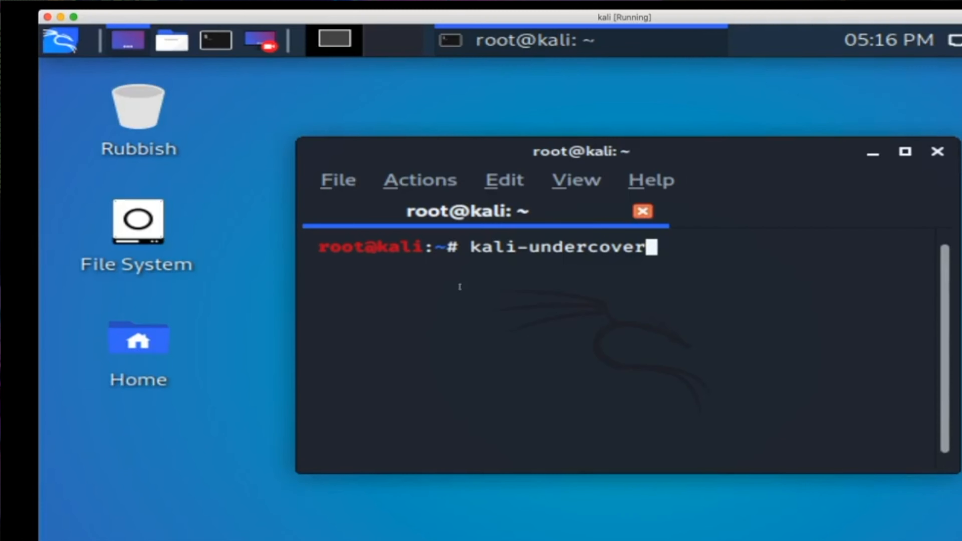
key(Return)
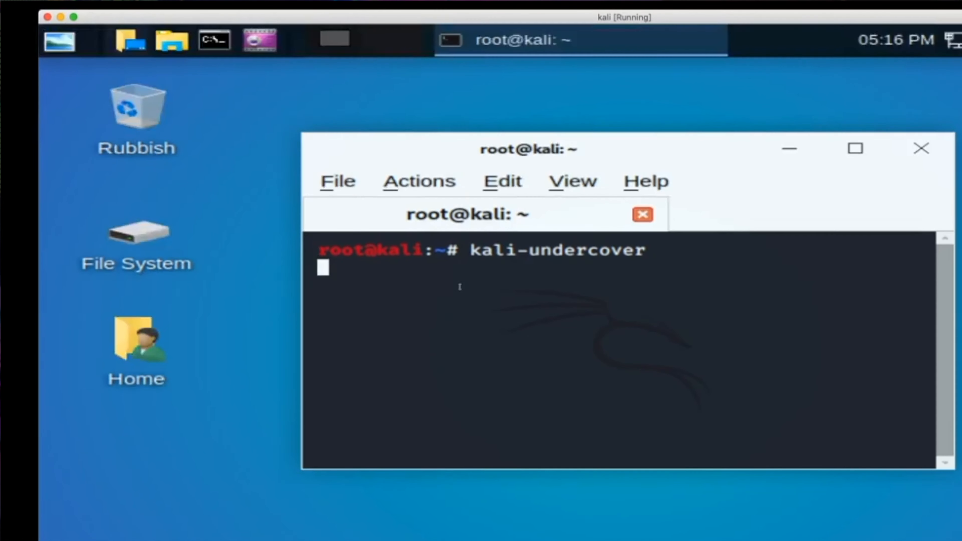